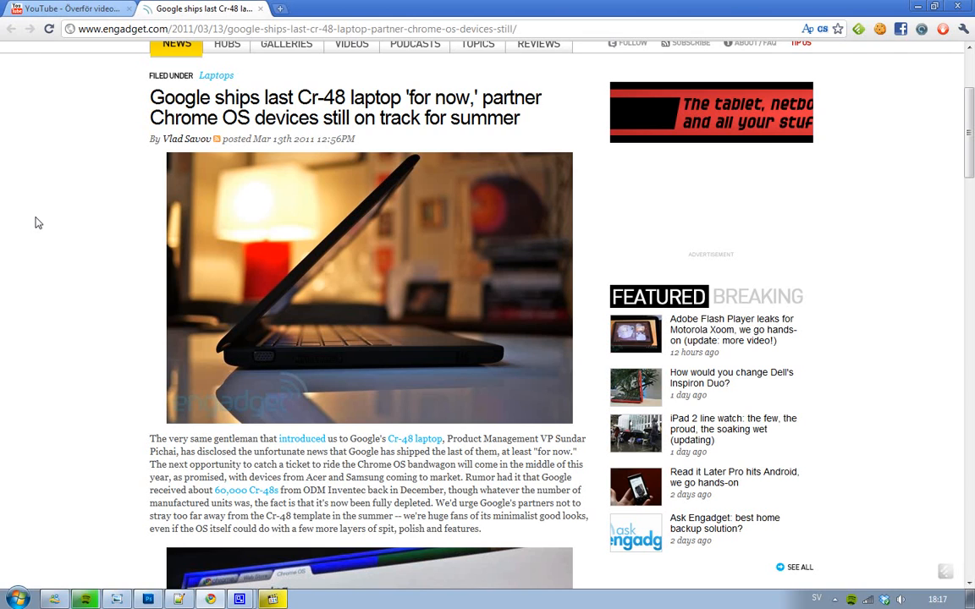
{"action": "scroll", "scroll_direction": "down", "scroll_amount": 3}
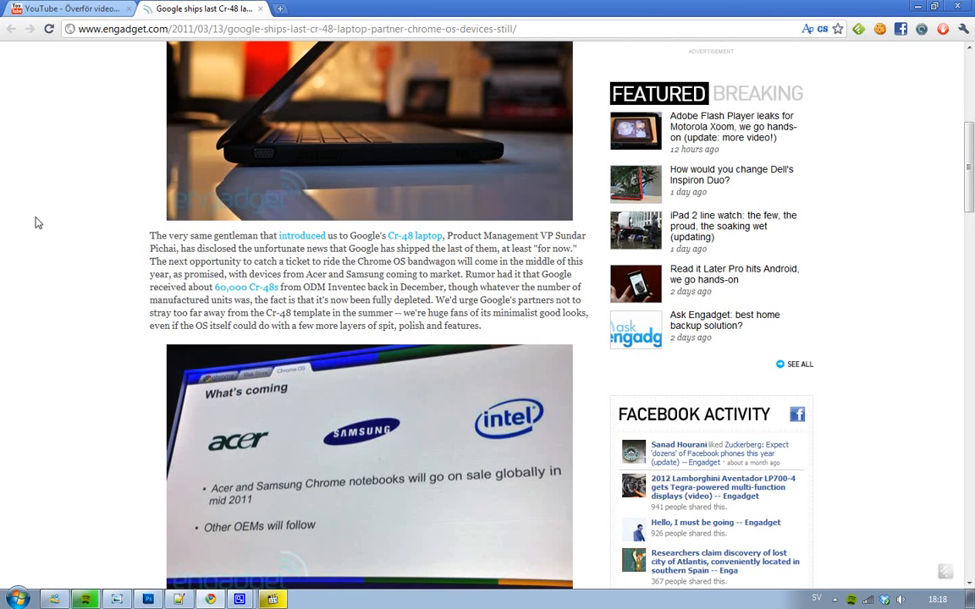